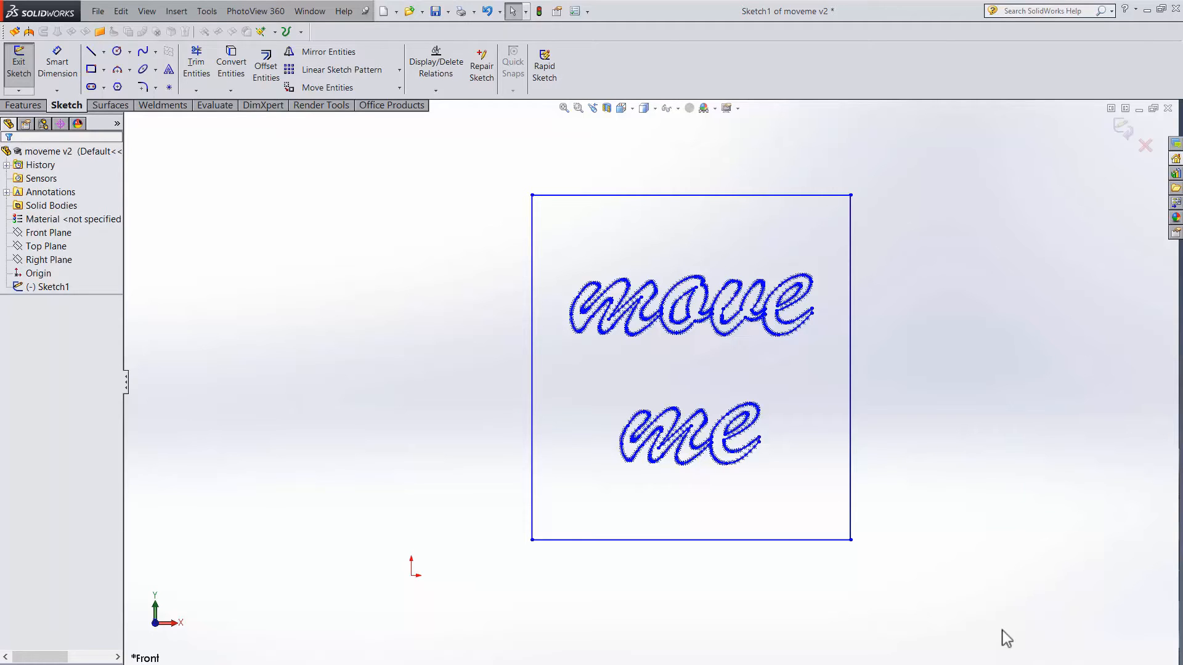
mouse_move(979, 629)
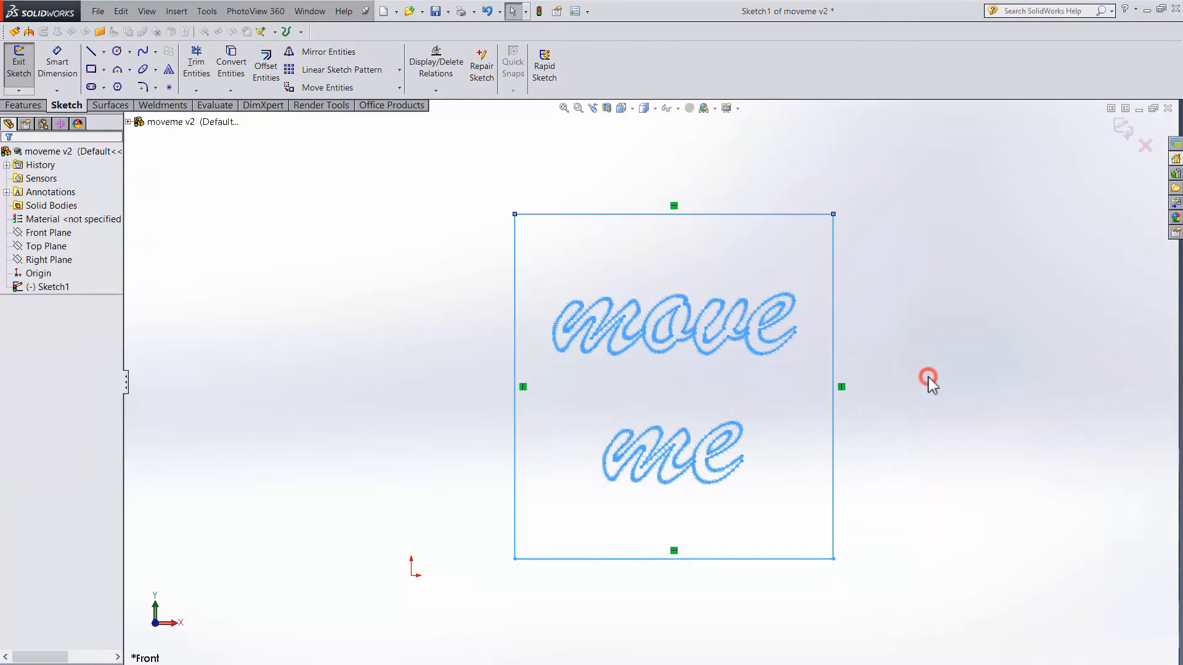
Step: Clear the selection in the moveme v2.1 sketch with the box's bottom-left corner on the origin
click(929, 379)
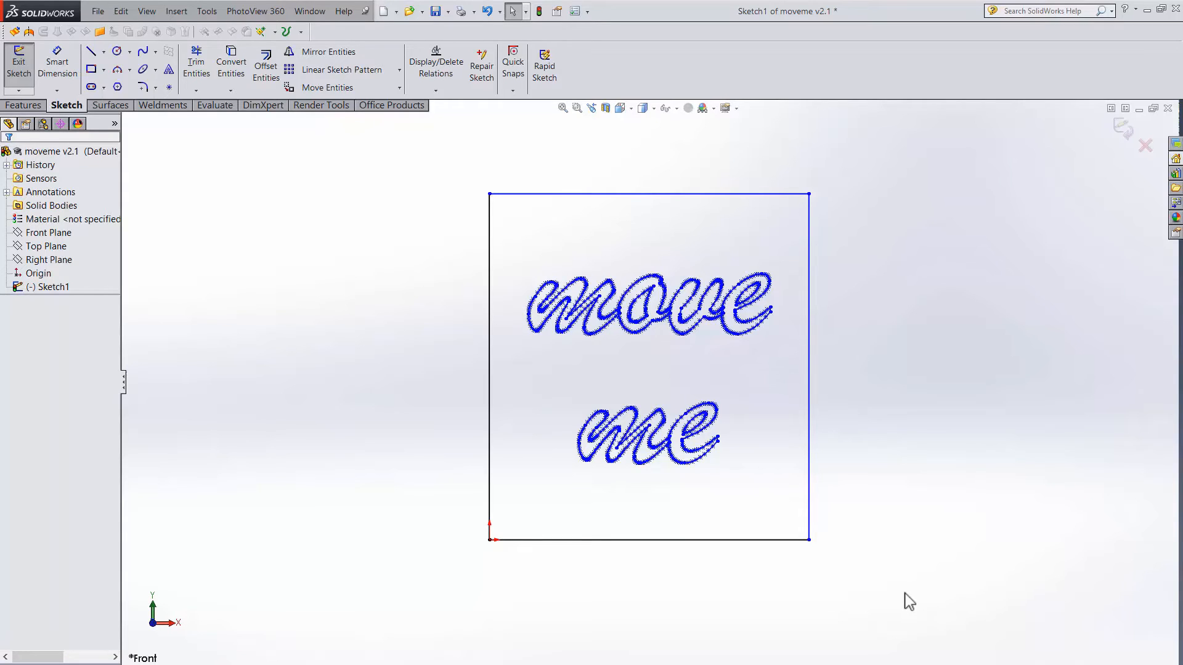
click(906, 593)
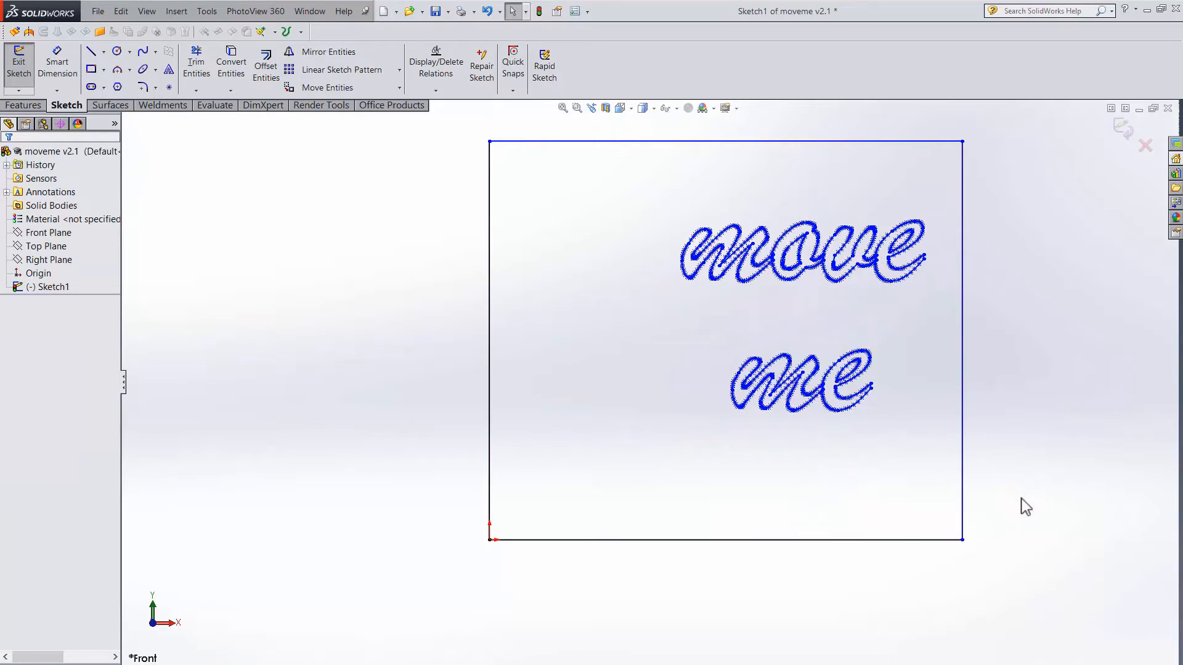
key(ctrl+z)
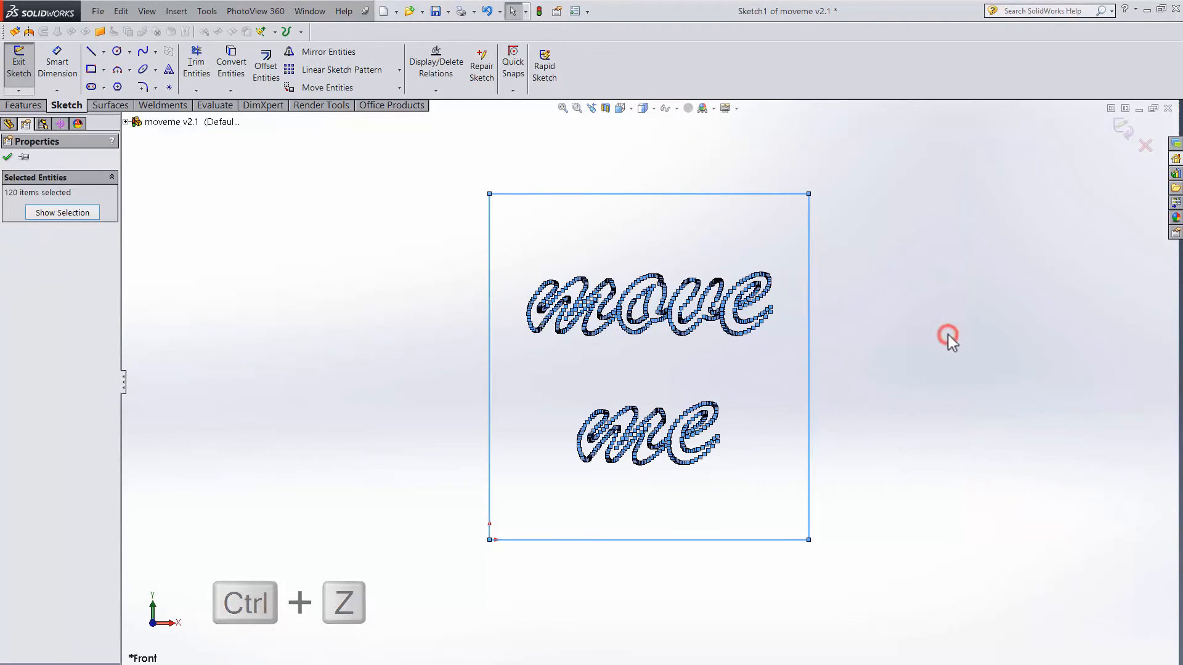
key(ctrl+z)
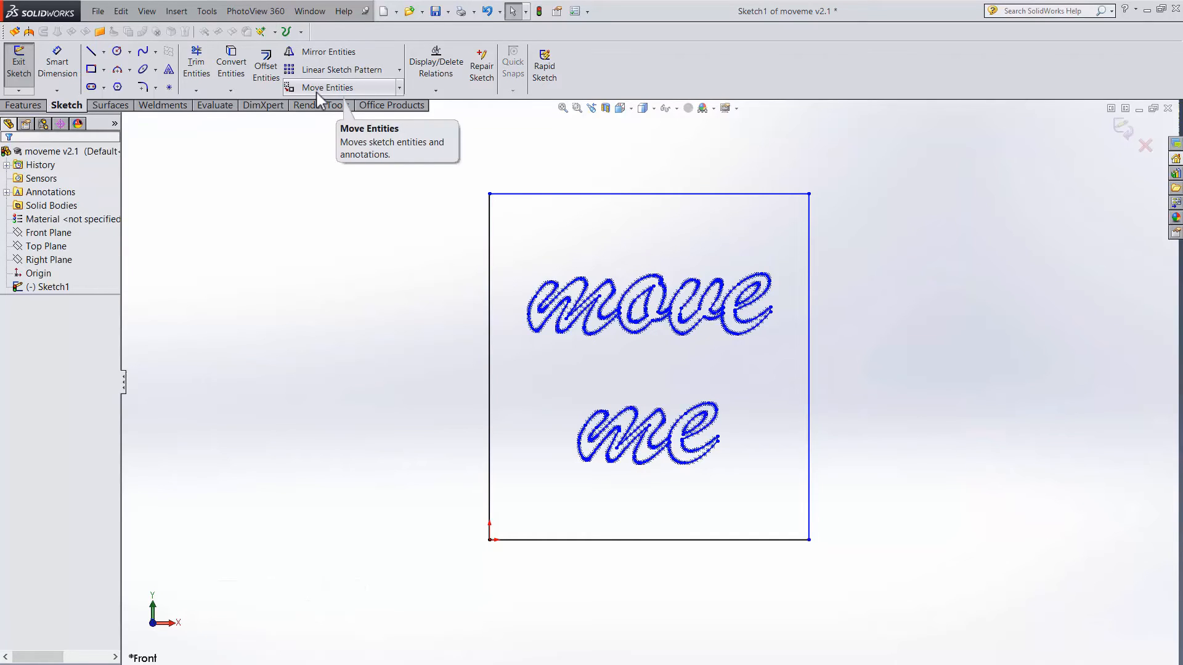
Step: Move all sketch entities as one piece to a spot up and right of the origin
click(328, 87)
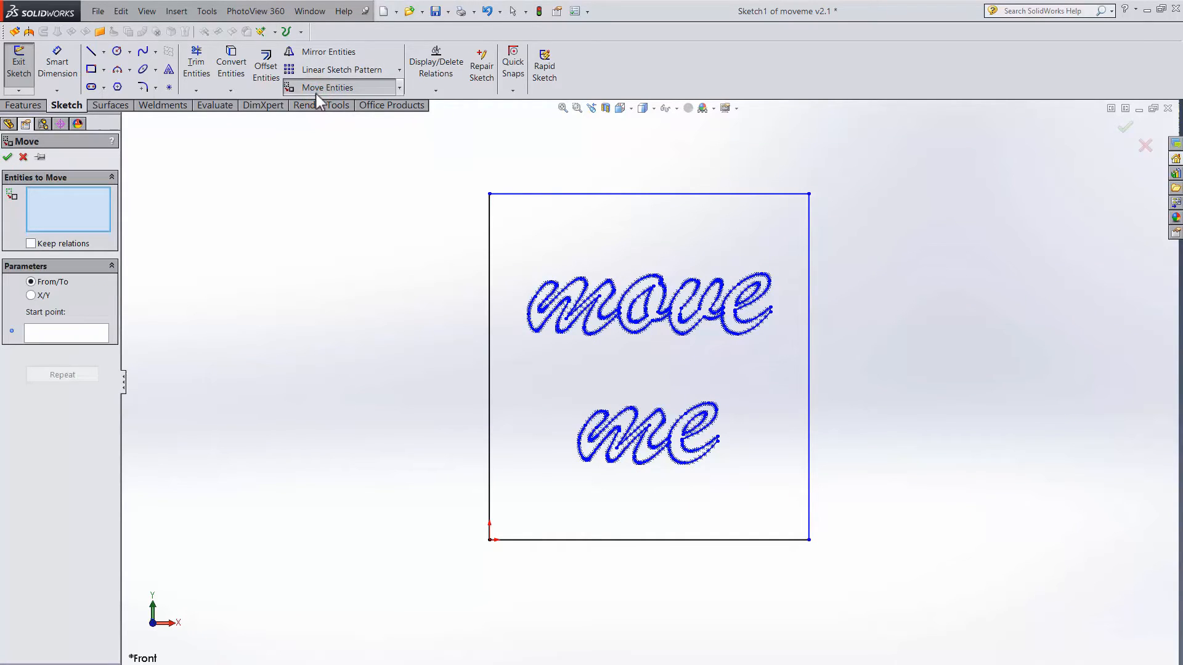
mouse_move(422, 175)
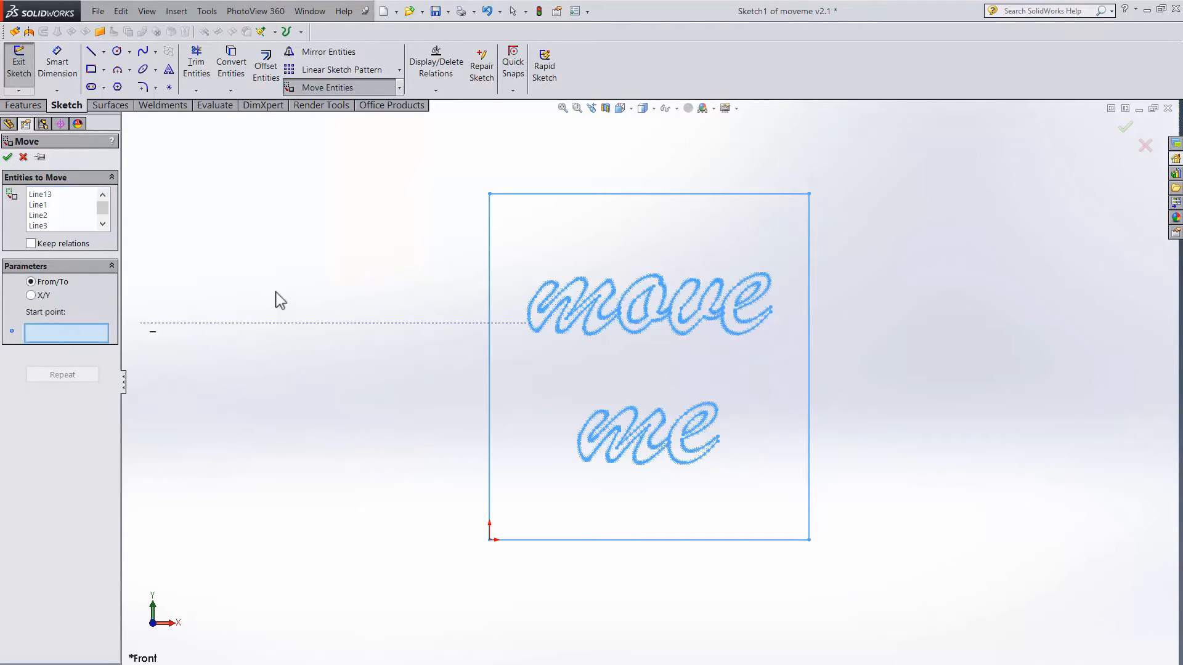
mouse_move(494, 201)
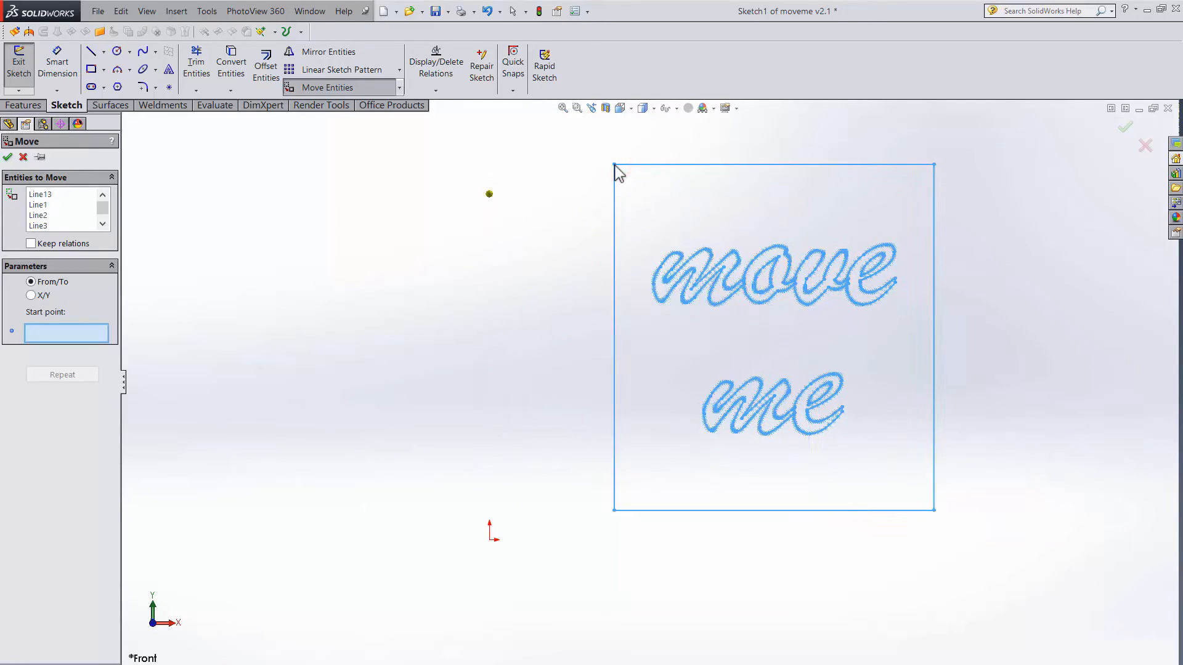
click(22, 156)
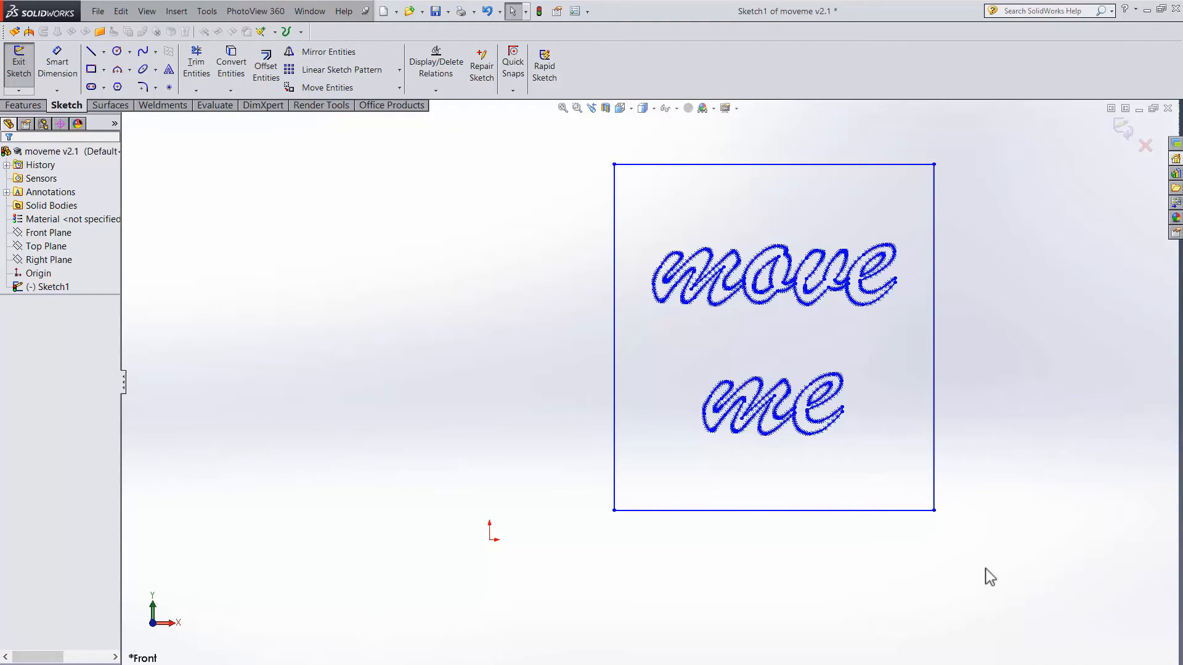
mouse_move(328, 88)
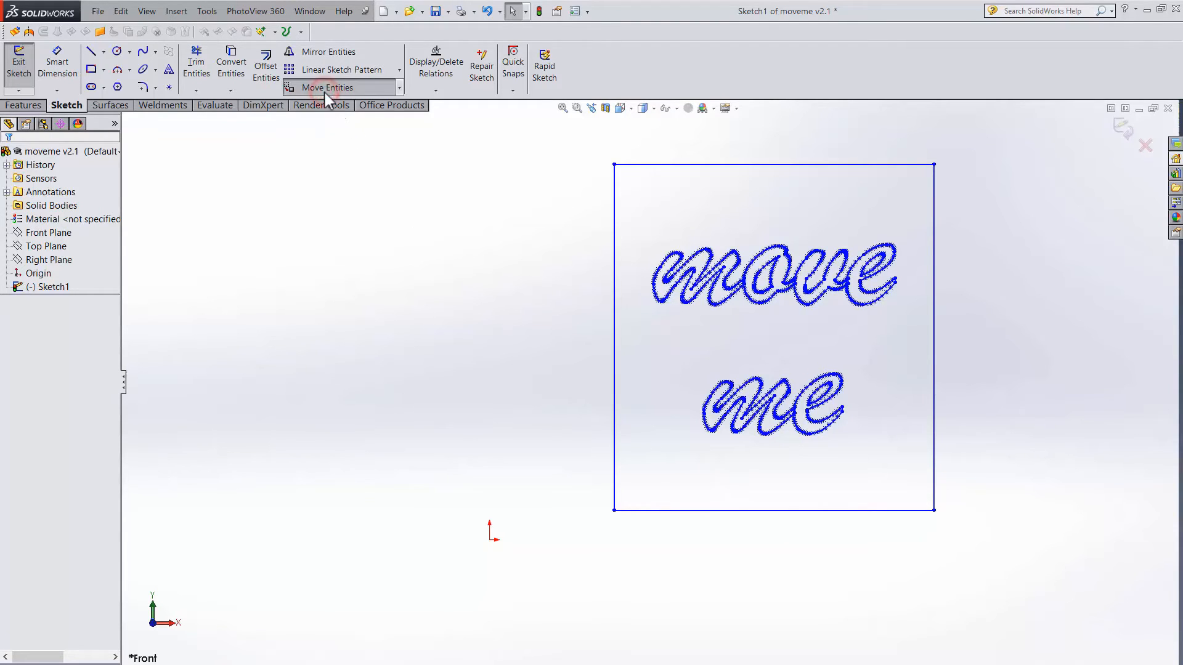
Step: Move the sketch geometry using the box's bottom-right corner as start point, dropped at the origin
click(328, 87)
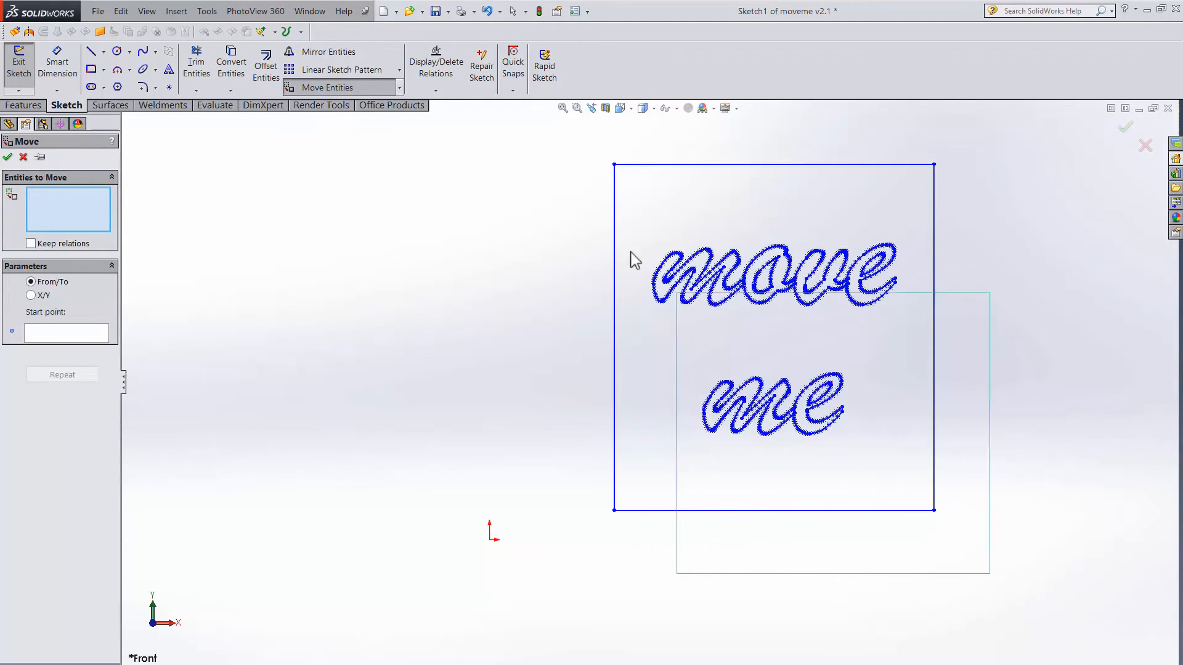
click(66, 332)
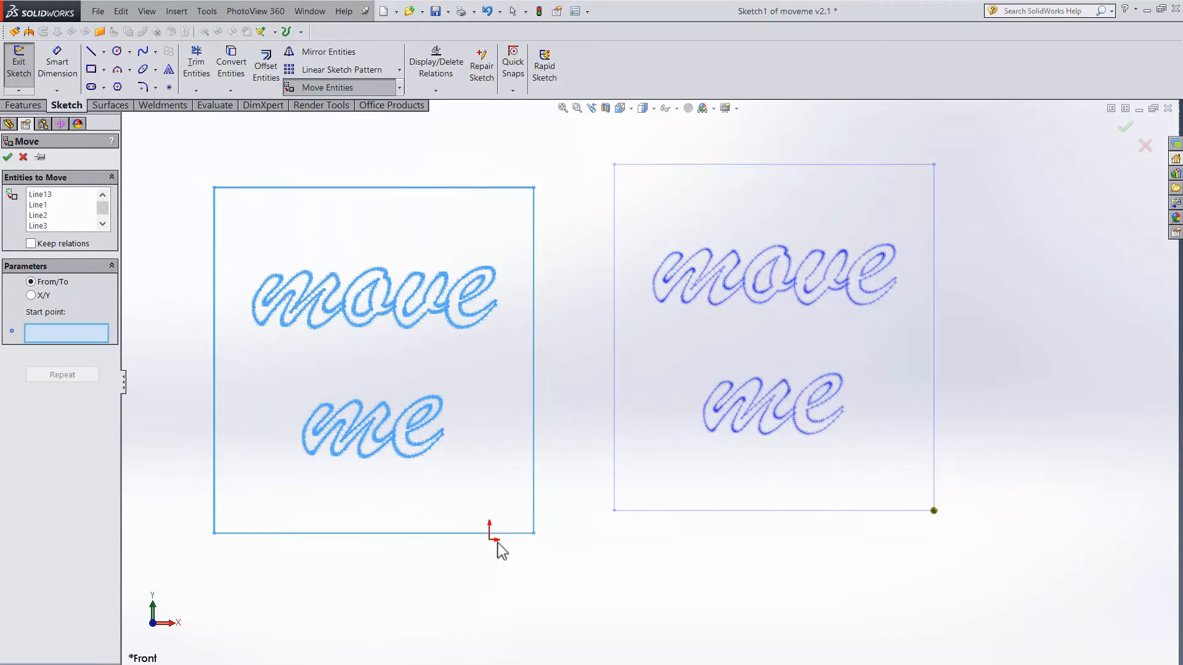
click(489, 528)
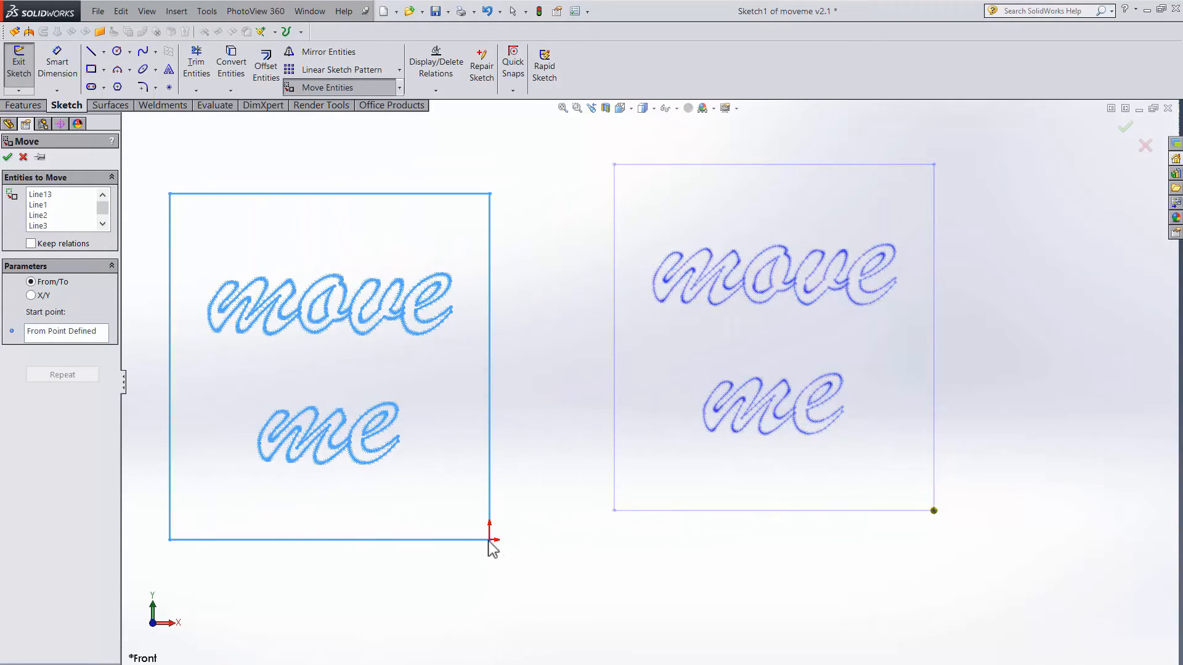
click(7, 157)
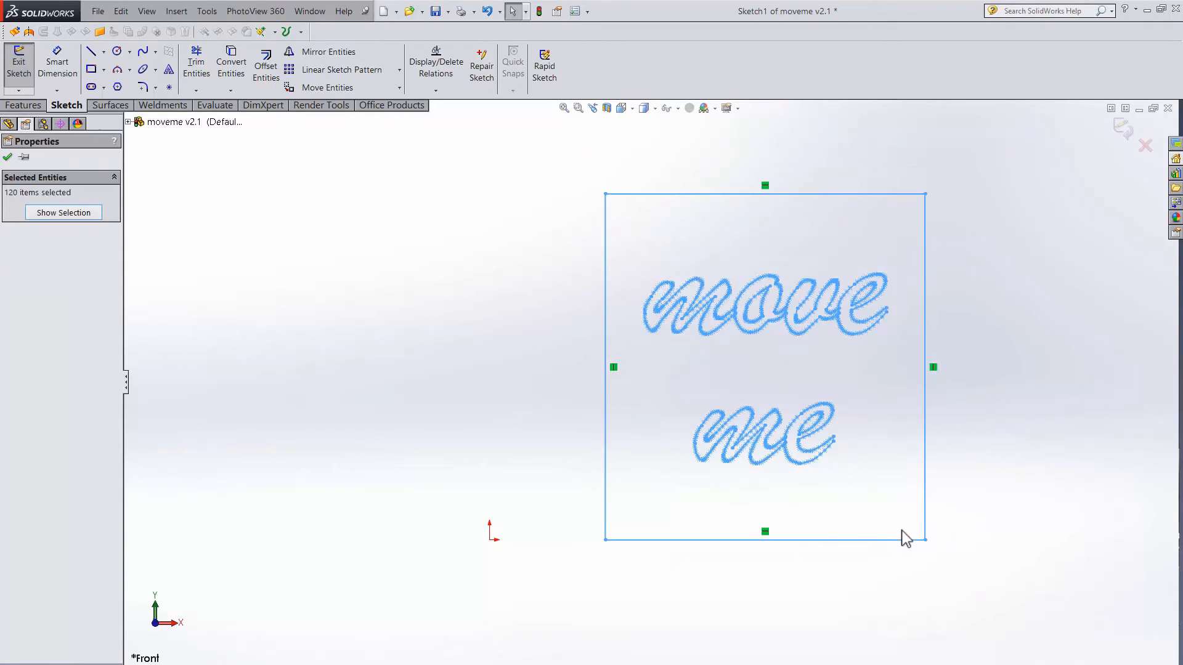
Step: Add the box's bottom-right corner point to the box selection, totalling 121 items
click(926, 542)
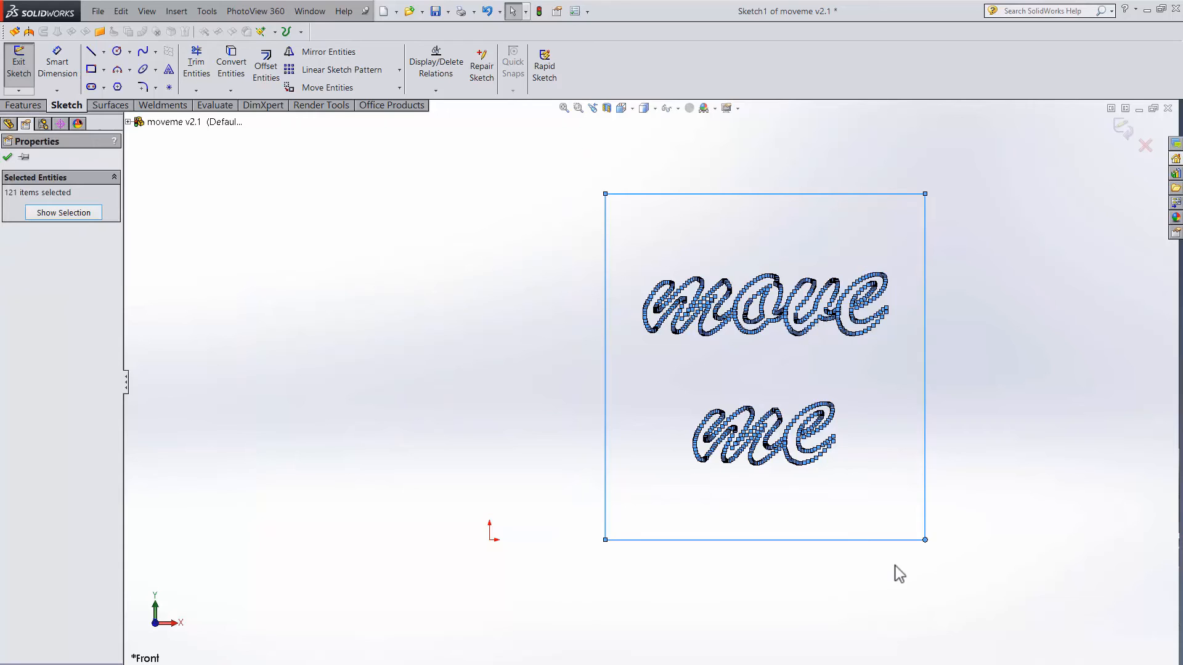
mouse_move(921, 566)
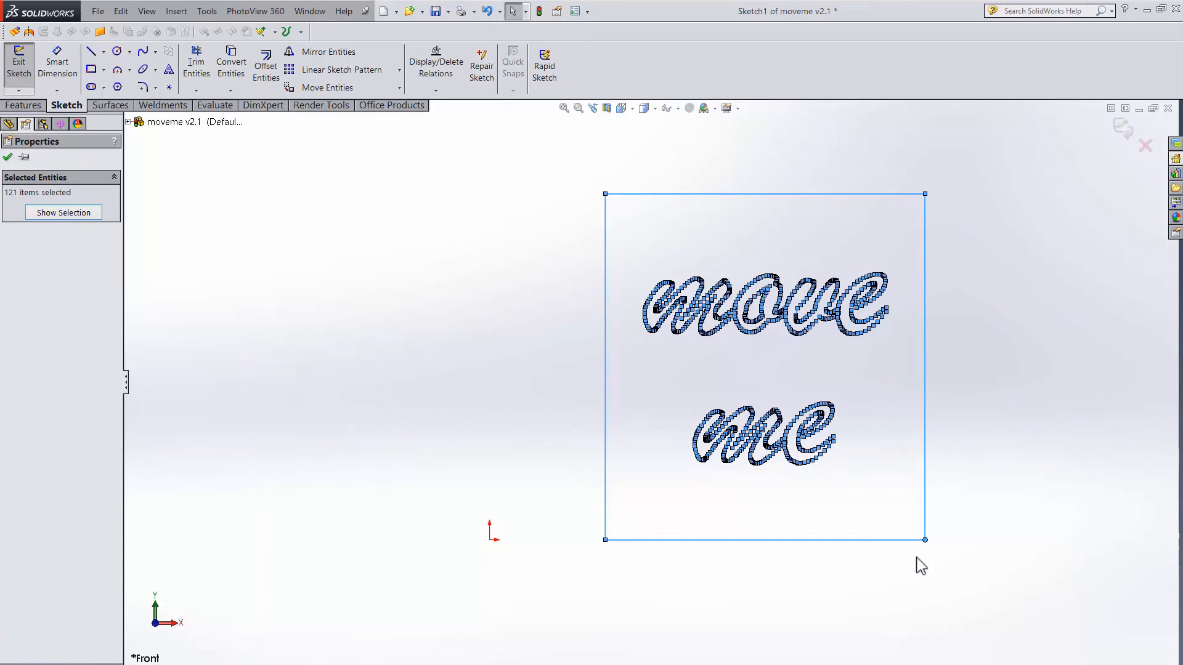
Step: Ctrl-drag the selected sketch so its bottom-right corner lands exactly on the origin, then deselect
key(ctrl)
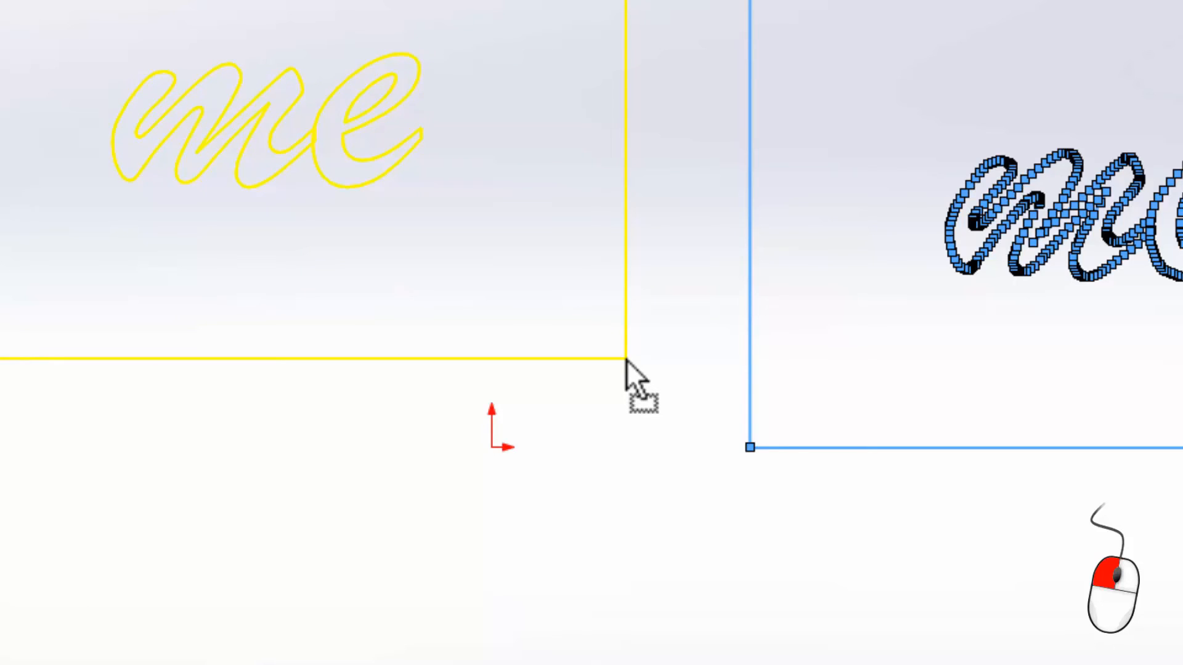
key(ctrl)
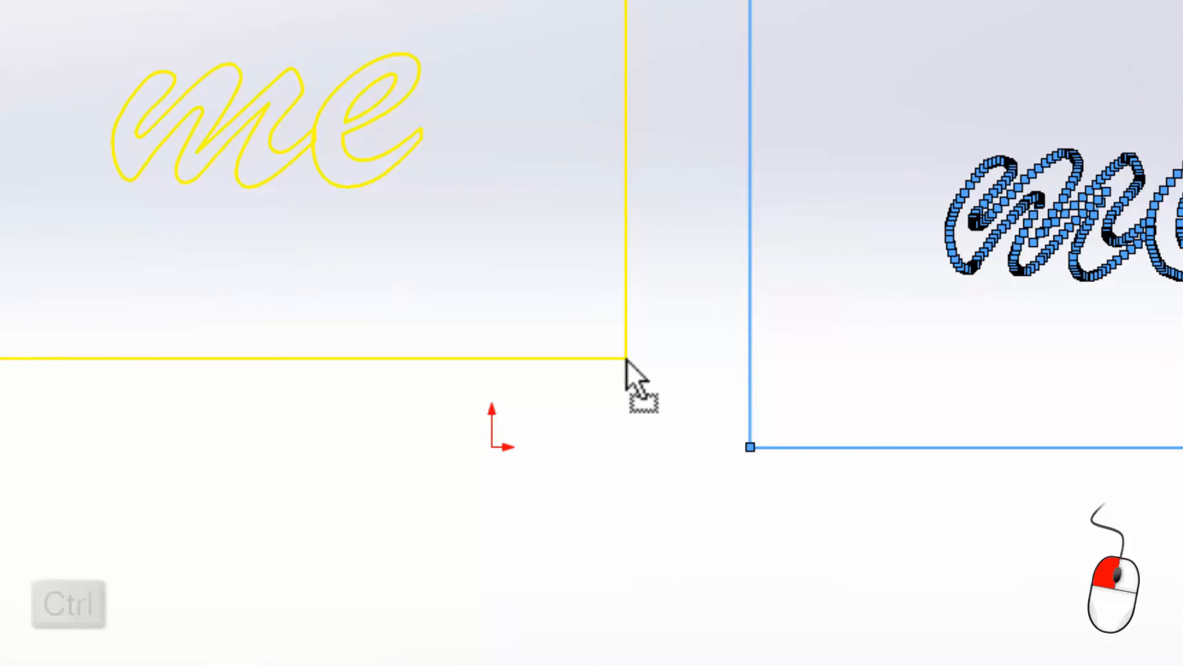
key(ctrl)
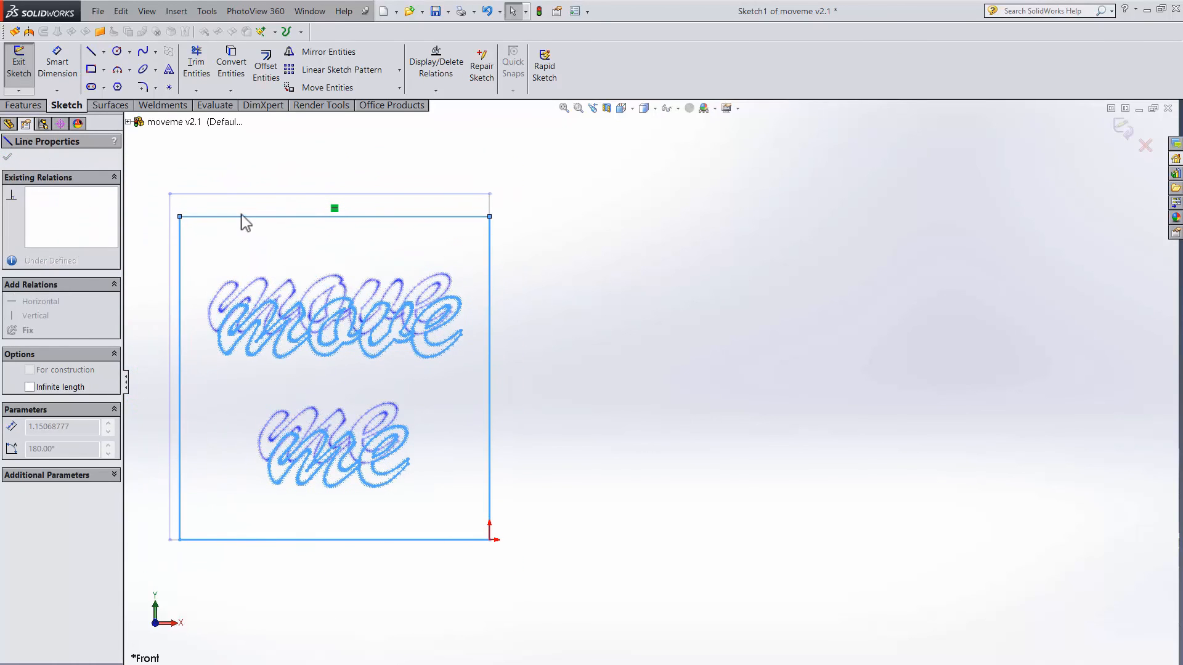
click(611, 333)
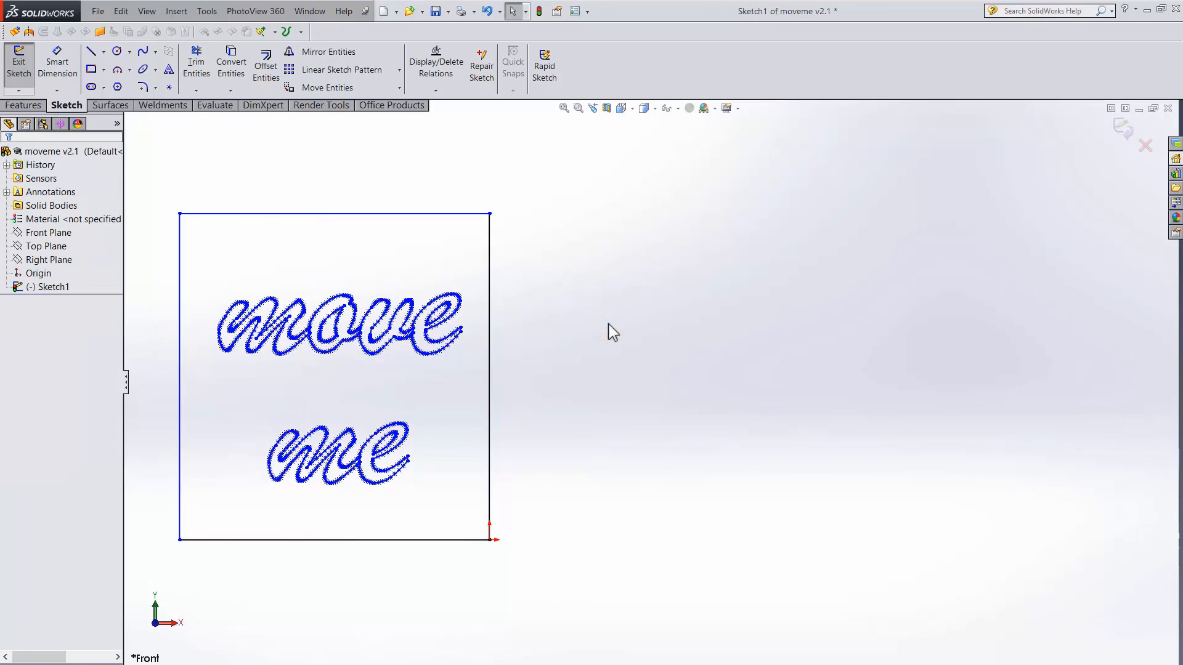